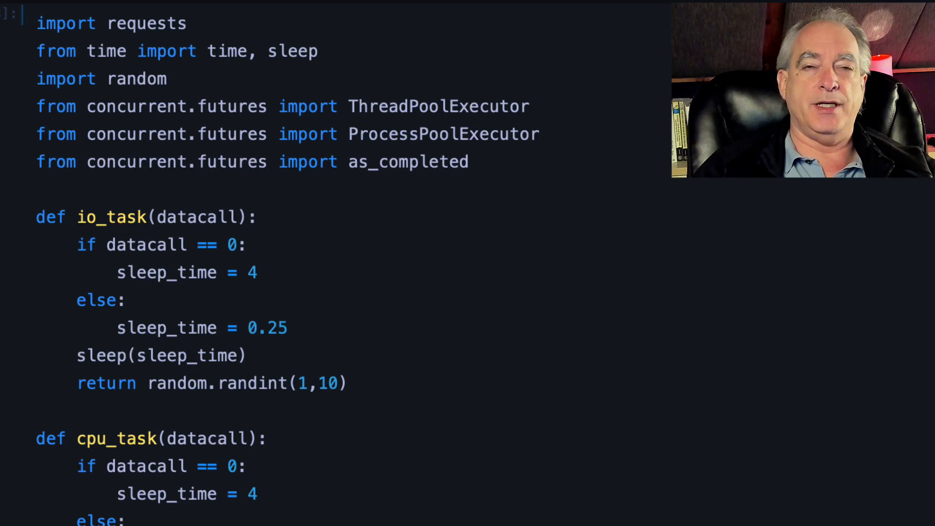
{"action": "scroll", "scroll_direction": "down", "scroll_amount": 3}
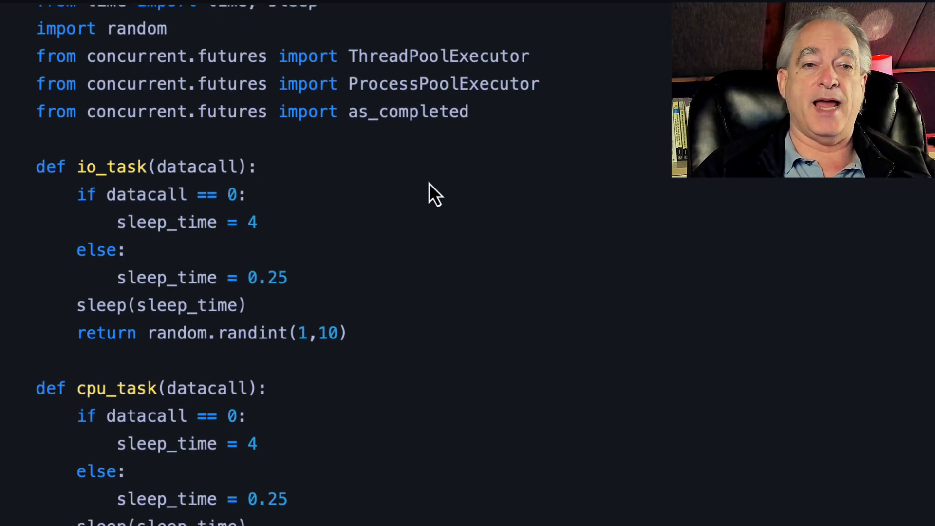
{"action": "scroll", "scroll_direction": "down", "scroll_amount": 3}
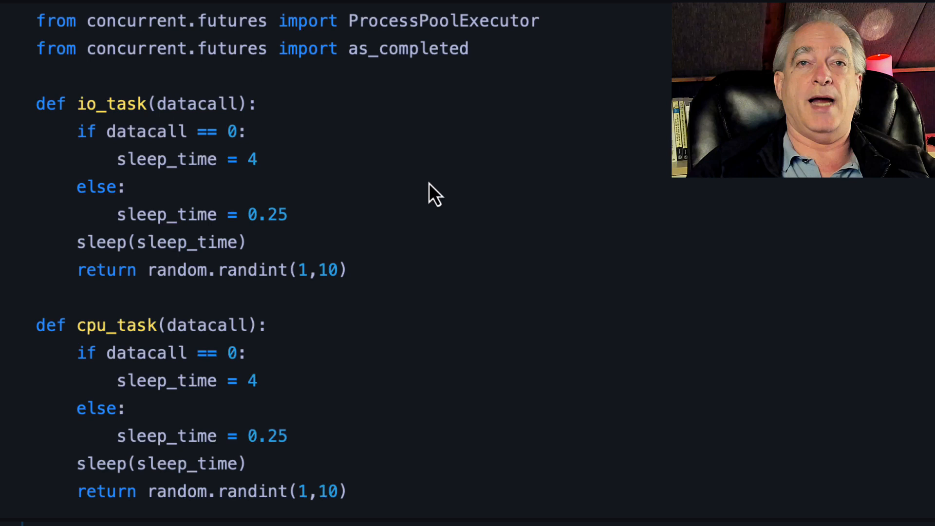
{"action": "scroll", "scroll_direction": "down", "scroll_amount": 3}
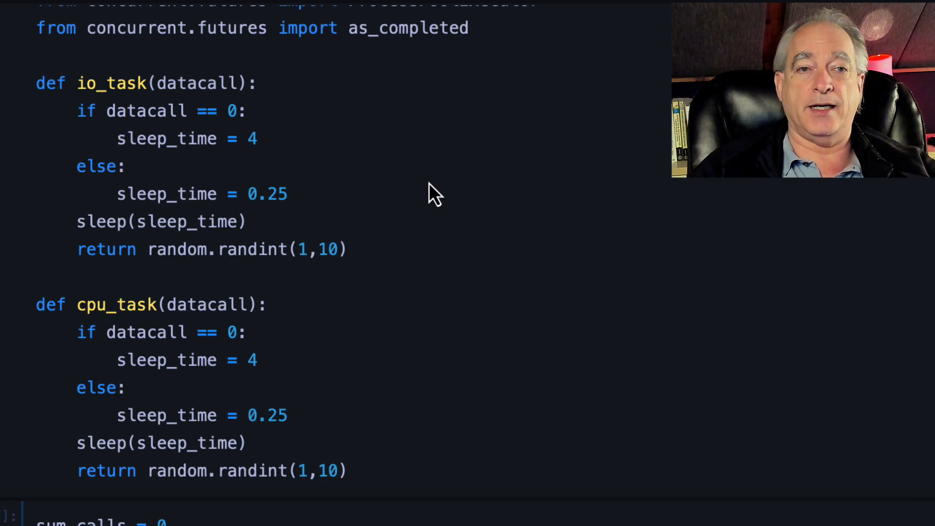
{"action": "mouse_move", "coordinate": [375, 236]}
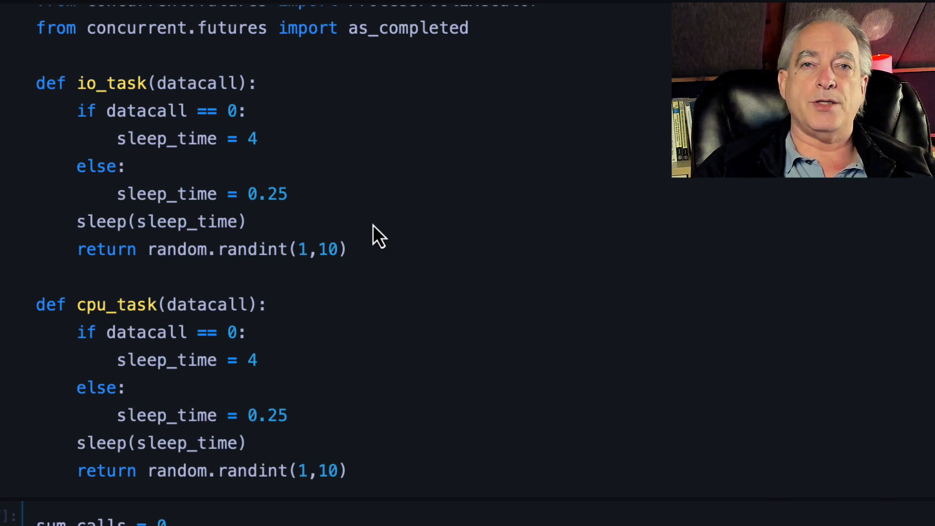
{"action": "scroll", "scroll_direction": "down", "scroll_amount": 3}
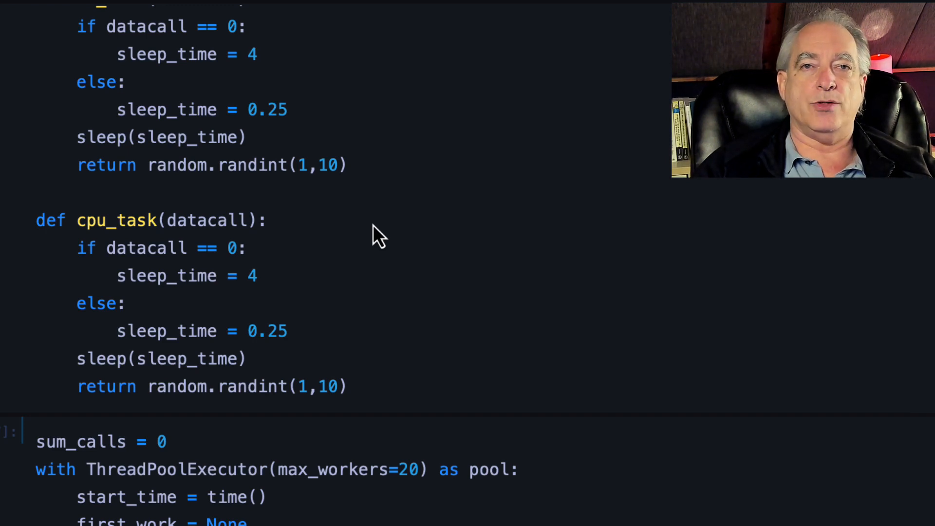
{"action": "scroll", "scroll_direction": "down", "scroll_amount": 3}
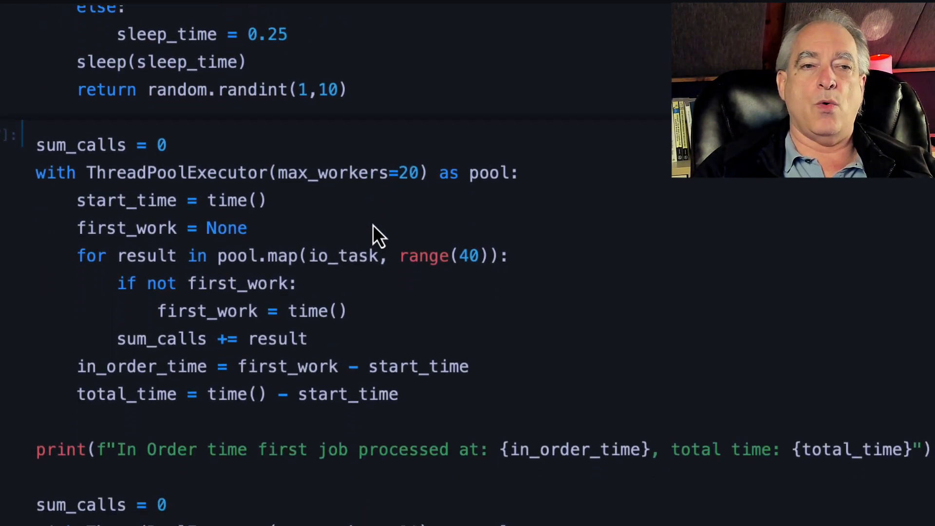
{"action": "scroll", "scroll_direction": "down", "scroll_amount": 3}
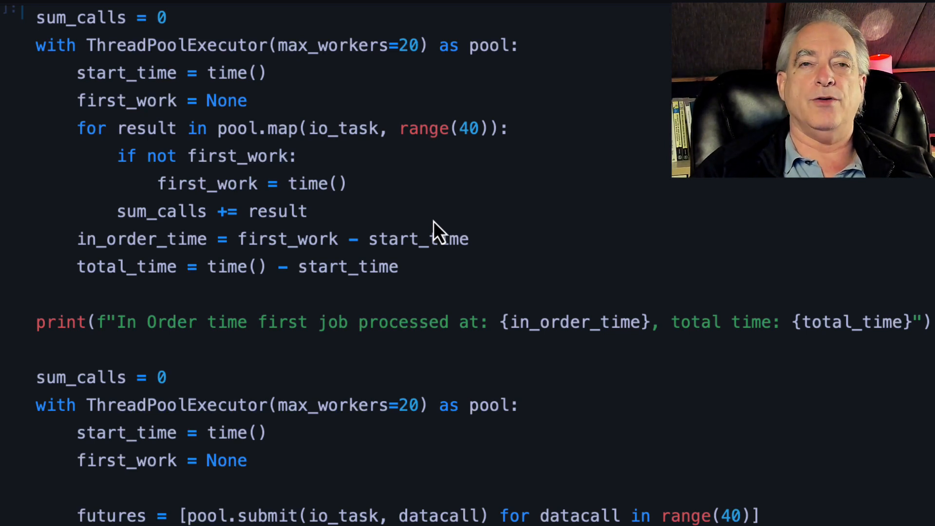
{"action": "mouse_move", "coordinate": [176, 188]}
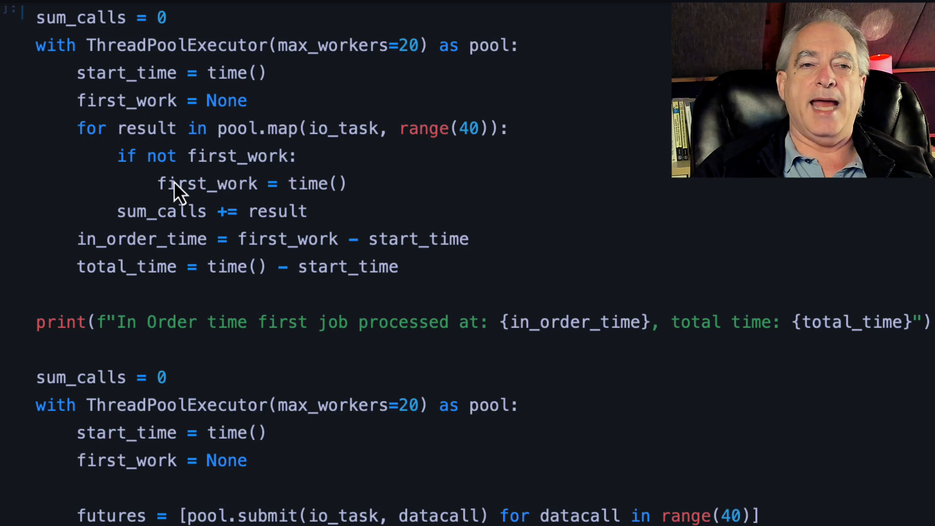
{"action": "mouse_move", "coordinate": [370, 199]}
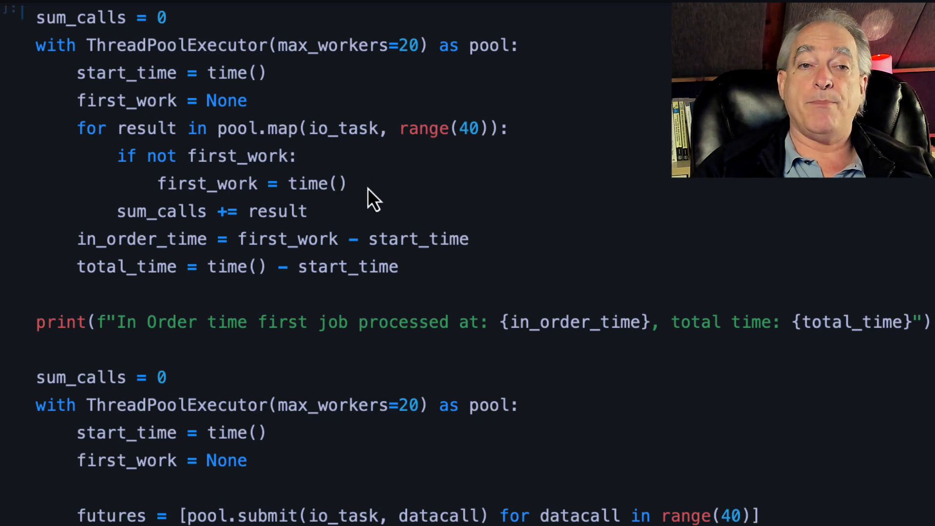
{"action": "mouse_move", "coordinate": [131, 170]}
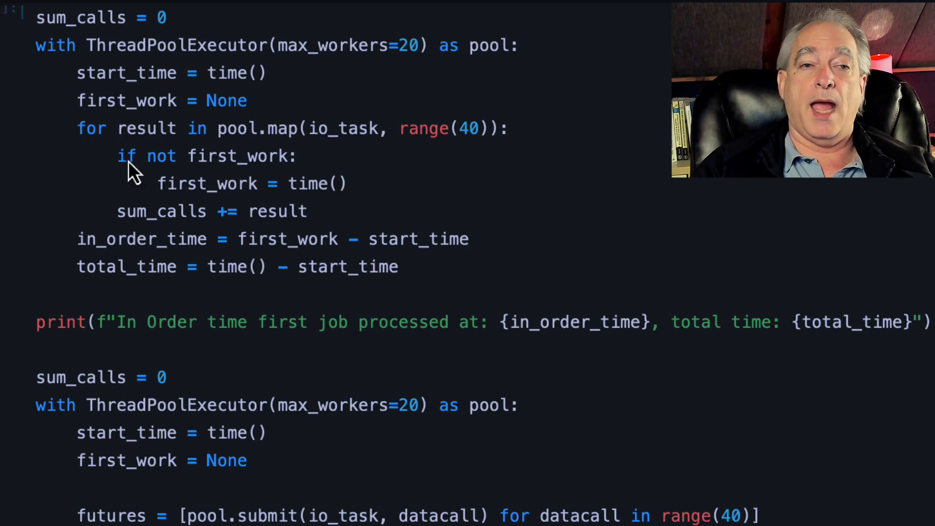
{"action": "mouse_move", "coordinate": [358, 179]}
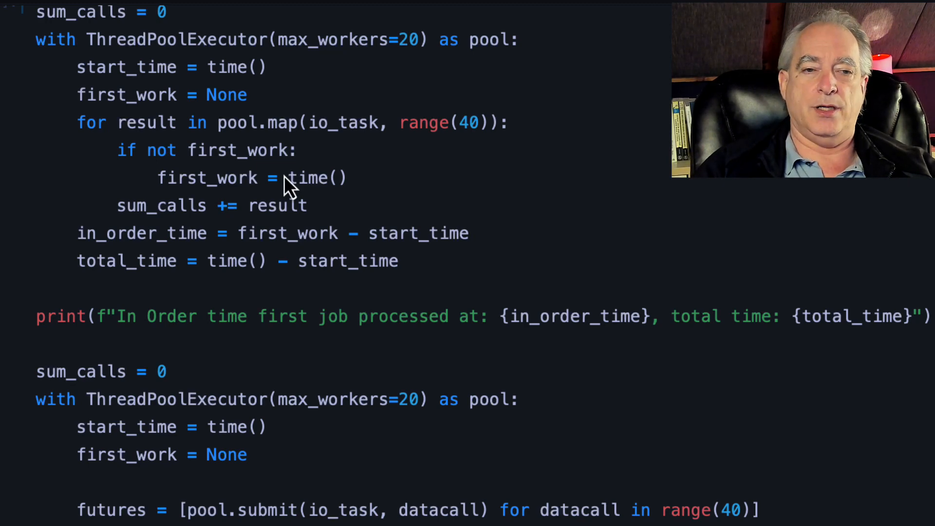
{"action": "scroll", "scroll_direction": "down", "scroll_amount": 3}
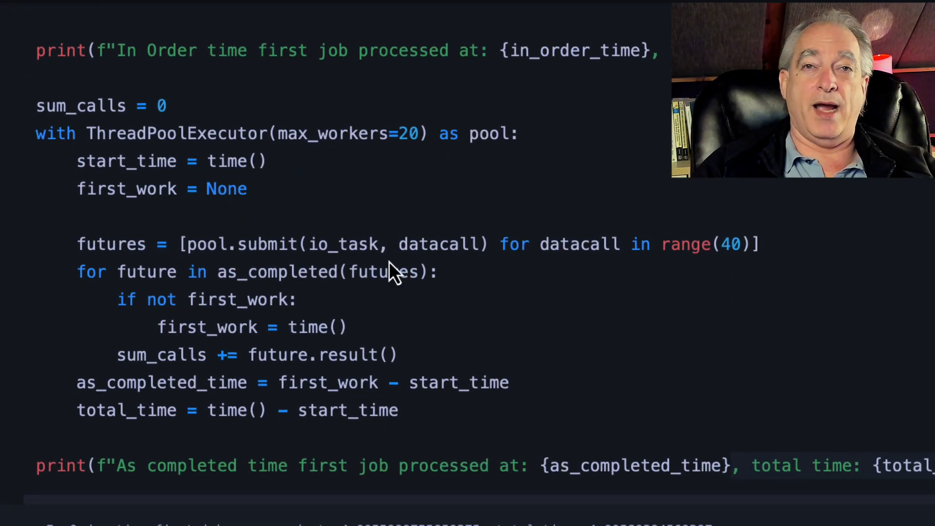
{"action": "mouse_move", "coordinate": [495, 350]}
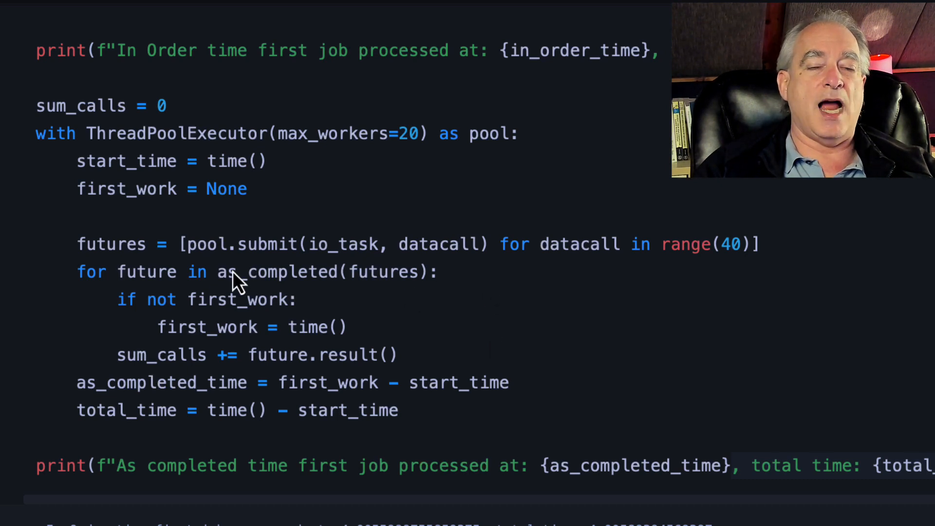
{"action": "mouse_move", "coordinate": [376, 339]}
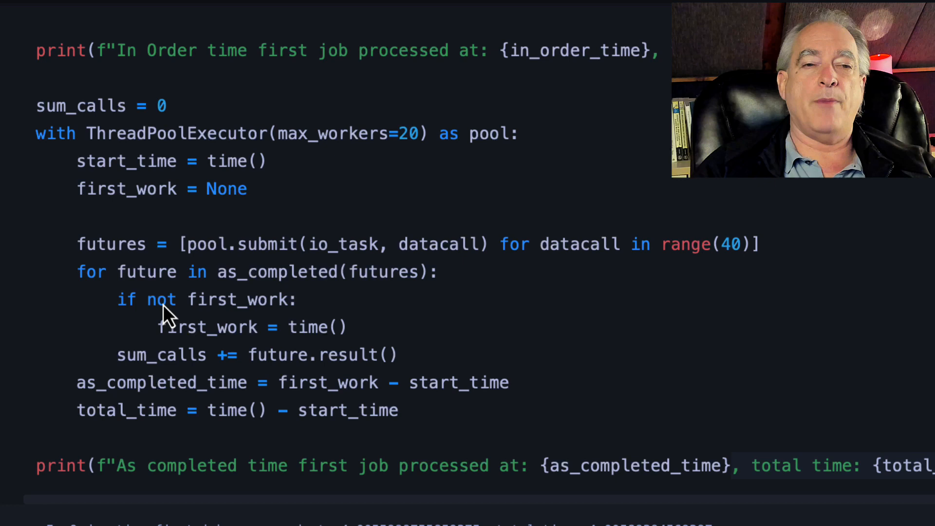
{"action": "mouse_move", "coordinate": [503, 281]}
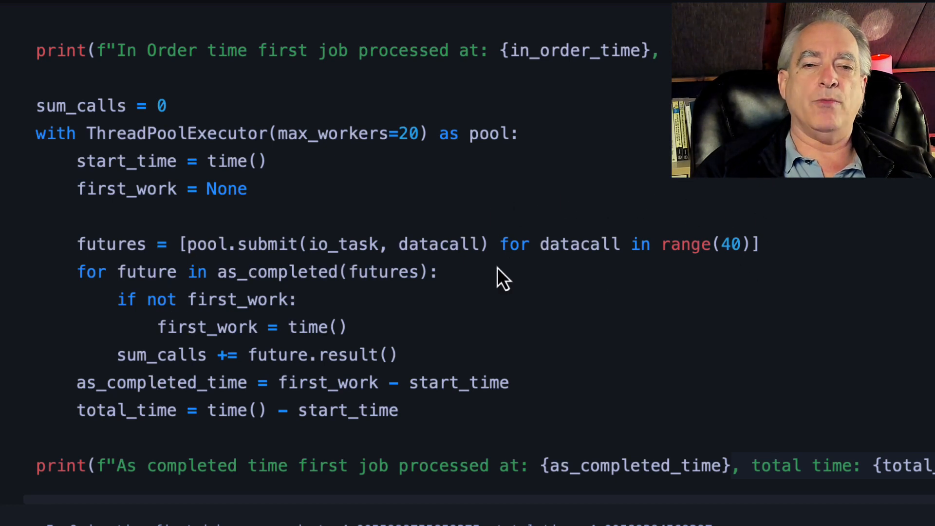
{"action": "mouse_move", "coordinate": [196, 256]}
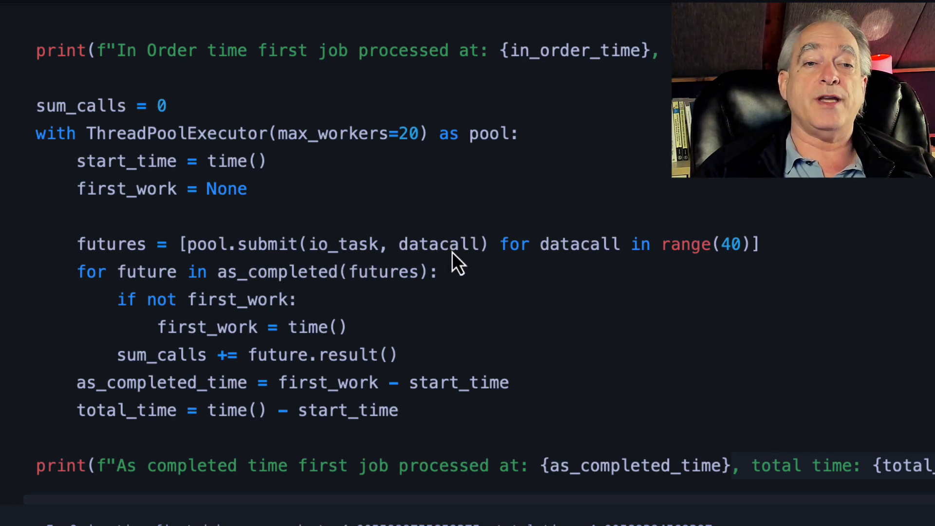
{"action": "mouse_move", "coordinate": [107, 247]}
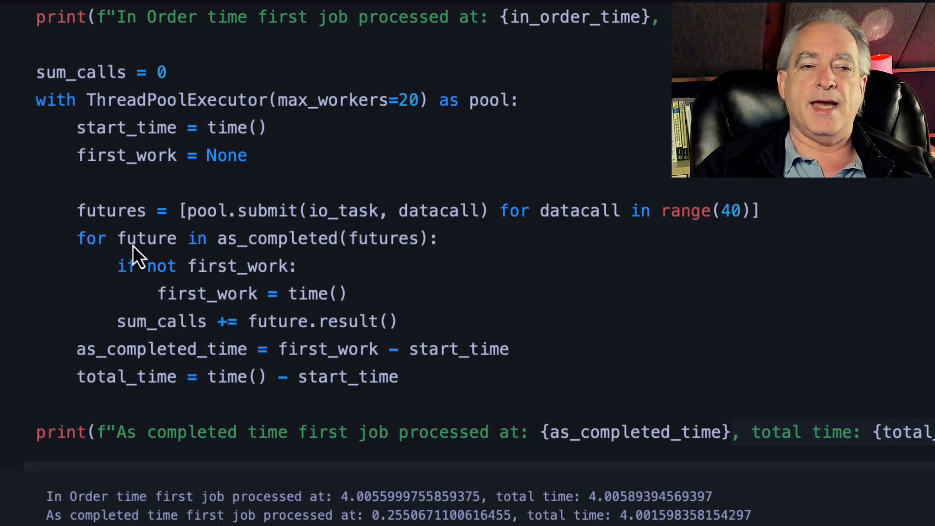
{"action": "mouse_move", "coordinate": [308, 271]}
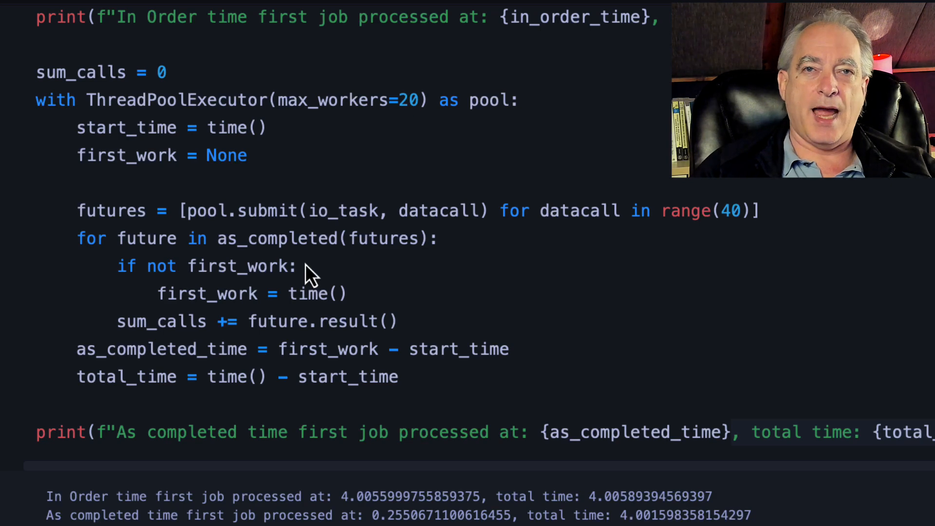
{"action": "scroll", "scroll_direction": "down", "scroll_amount": 3}
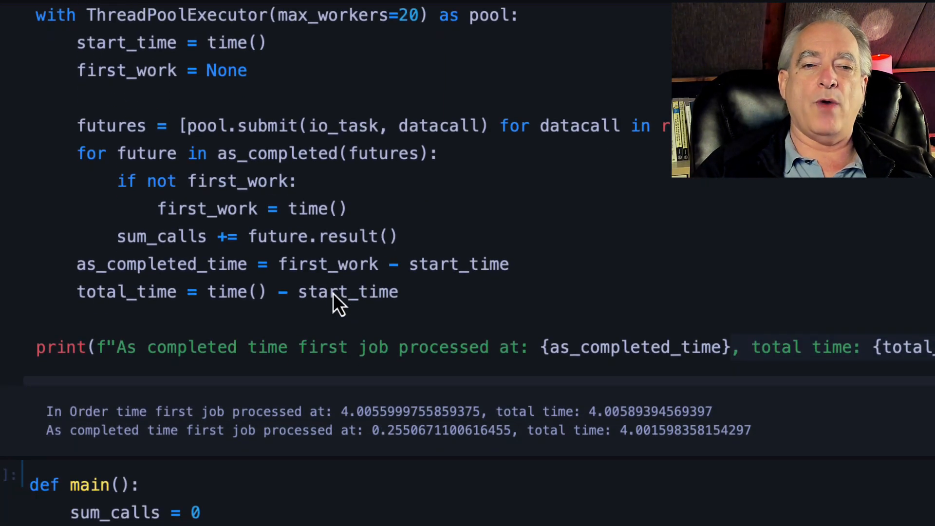
{"action": "scroll", "scroll_direction": "down", "scroll_amount": 3}
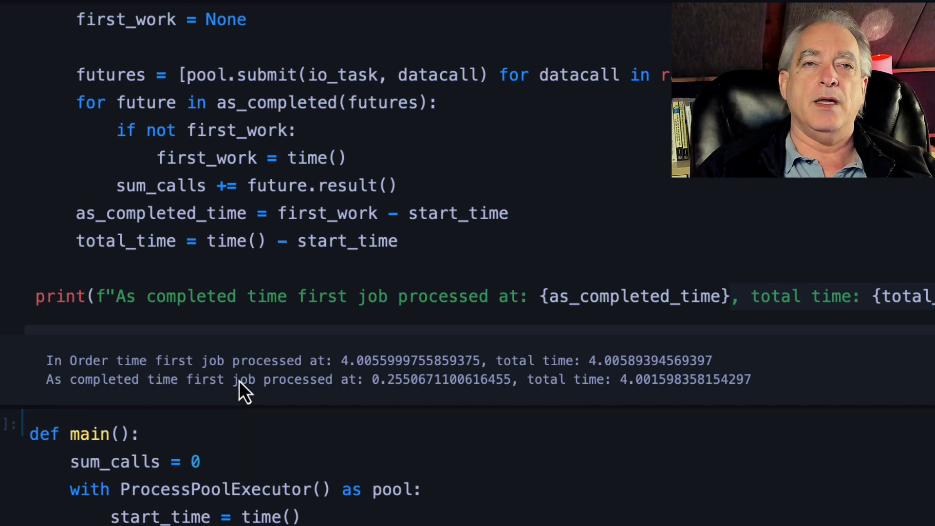
{"action": "mouse_move", "coordinate": [347, 373]}
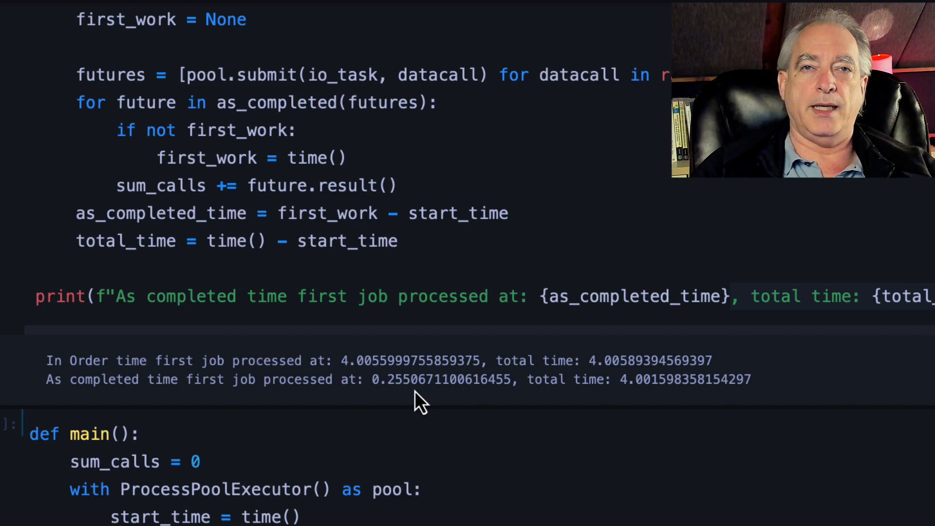
{"action": "scroll", "scroll_direction": "down", "scroll_amount": 3}
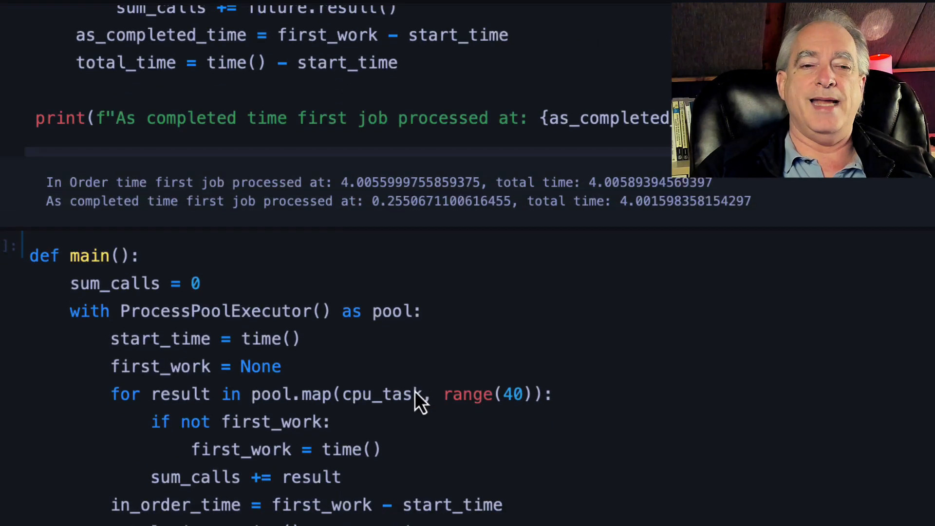
{"action": "scroll", "scroll_direction": "down", "scroll_amount": 3}
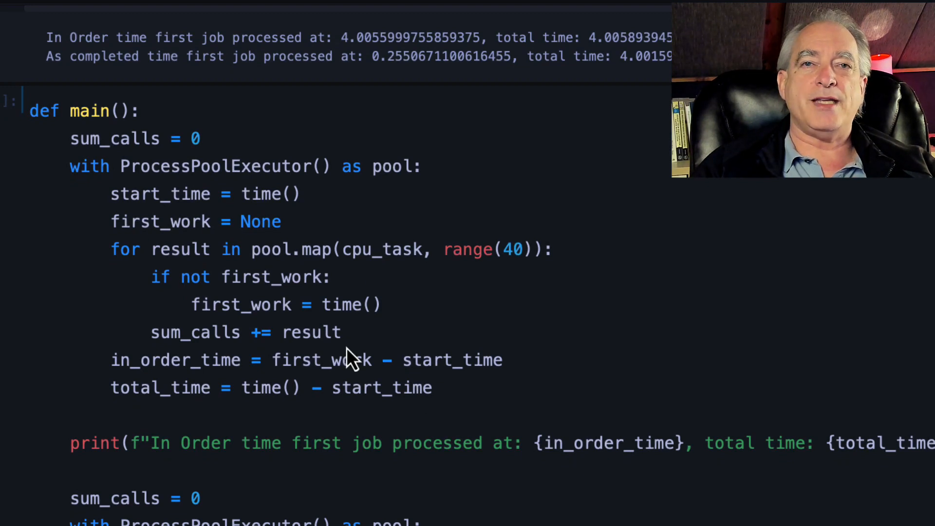
{"action": "mouse_move", "coordinate": [468, 393]}
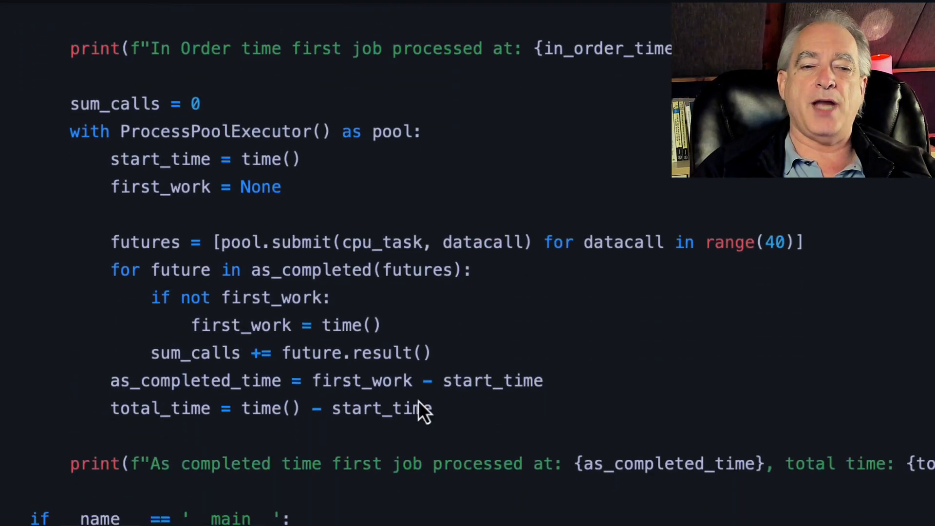
{"action": "scroll", "scroll_direction": "down", "scroll_amount": 3}
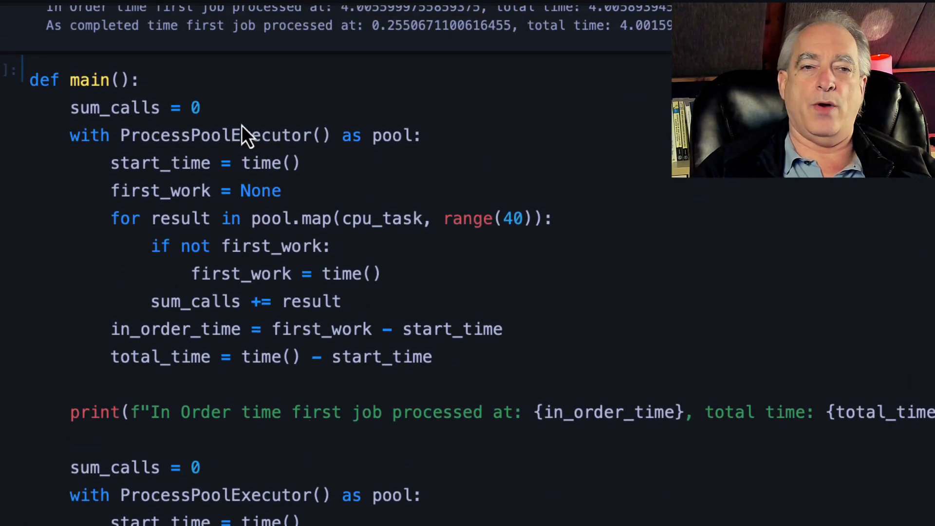
{"action": "mouse_move", "coordinate": [339, 148]}
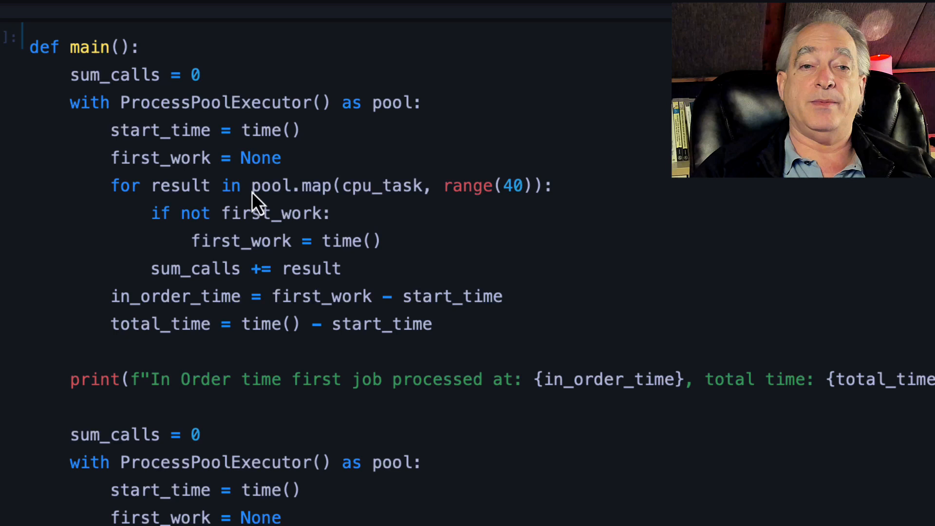
{"action": "scroll", "scroll_direction": "down", "scroll_amount": 3}
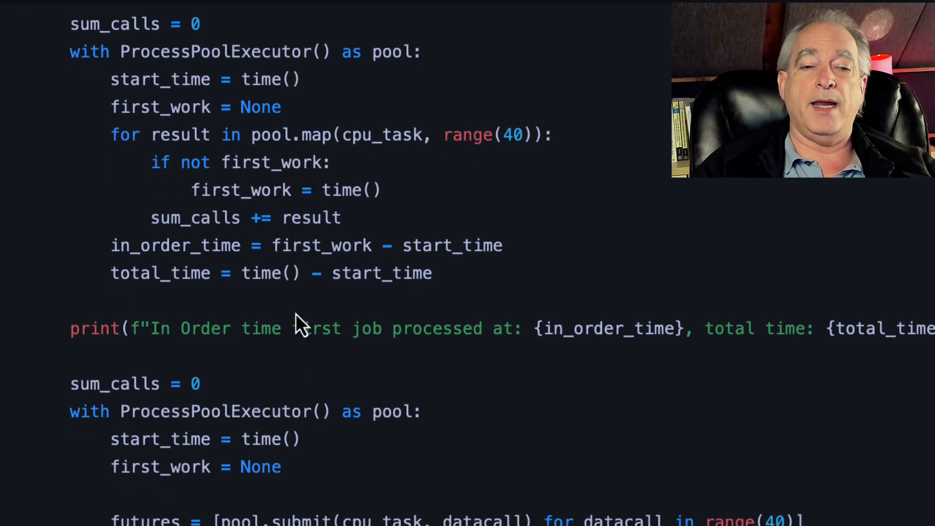
{"action": "scroll", "scroll_direction": "down", "scroll_amount": 3}
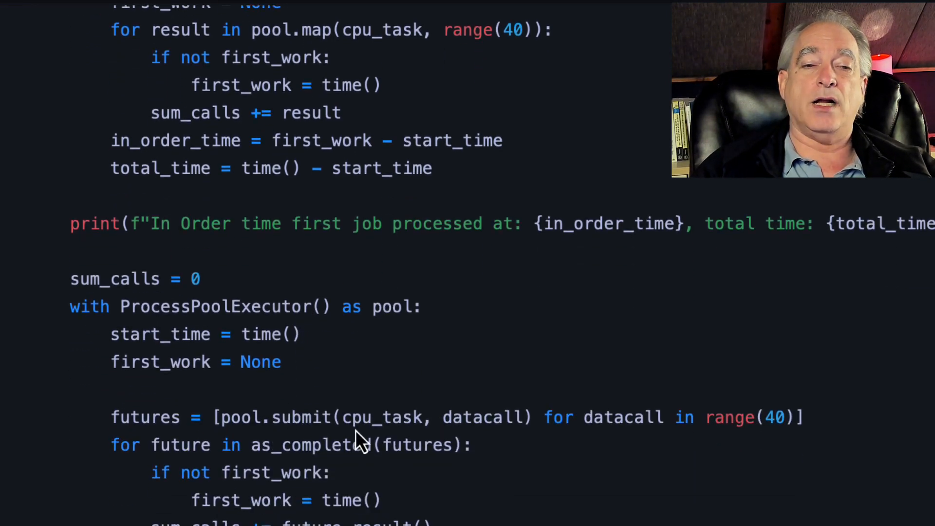